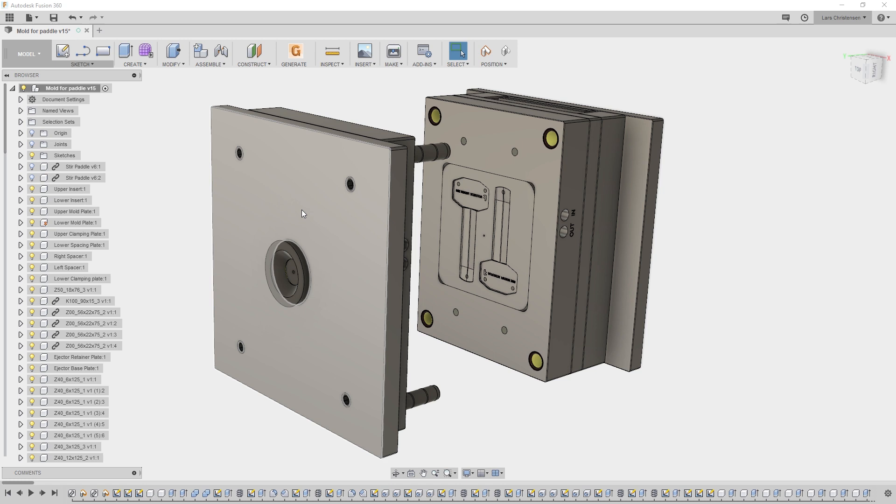
Select the front face of the upper clamping plate, reading area 1.477E+05 mm²
{"action": "left_click", "coordinate": [303, 204]}
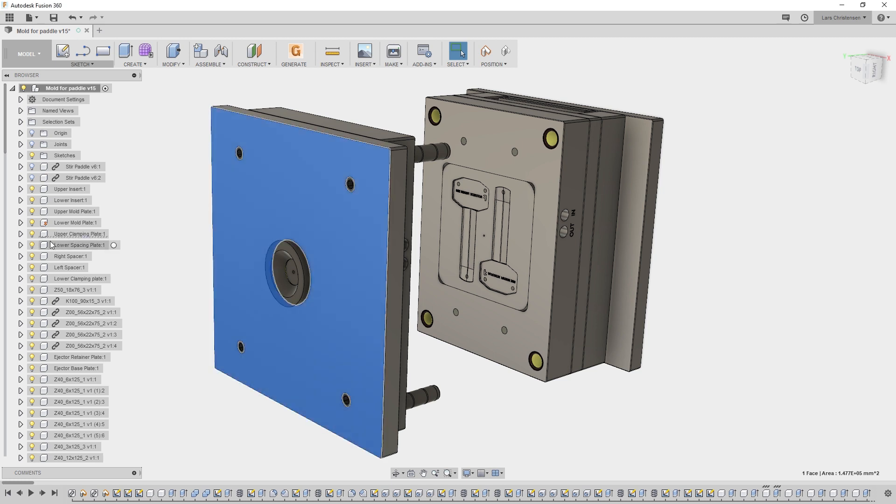
{"action": "left_click", "coordinate": [73, 233]}
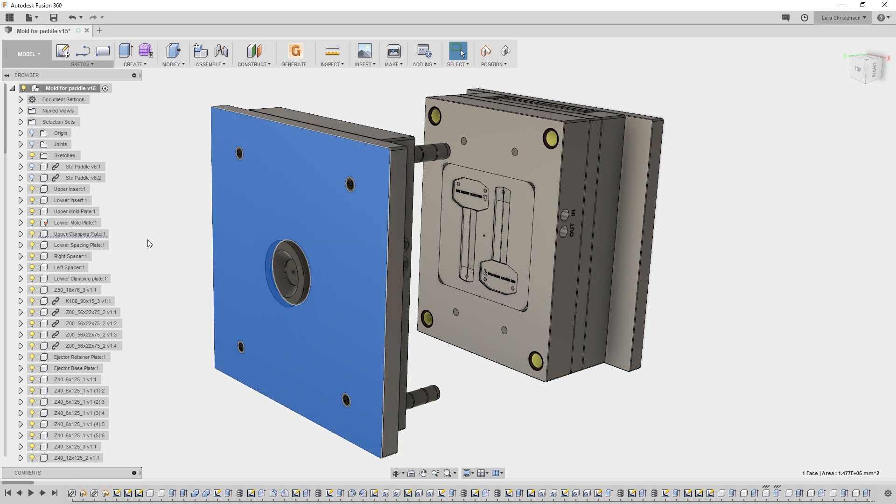
Make Upper Clamping Plate 70% opaque via browser Opacity Control, keeping Upper Mold Plate at 100%
{"action": "right_click", "coordinate": [71, 234]}
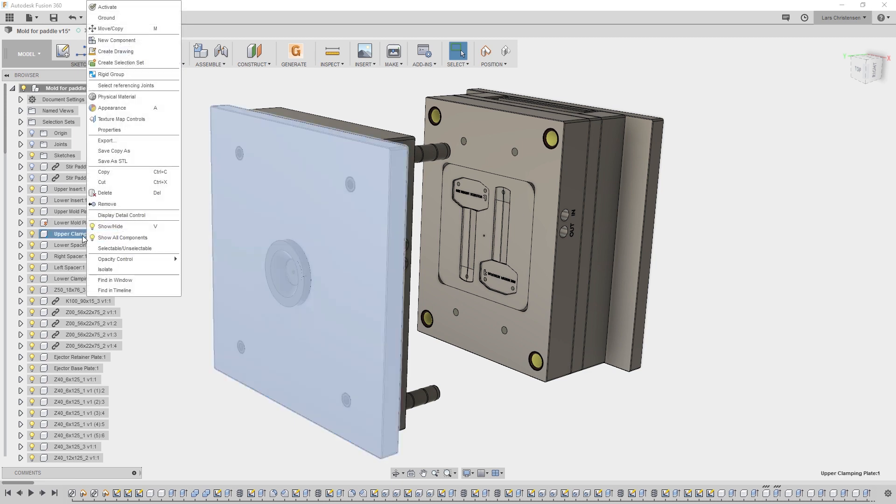
{"action": "mouse_move", "coordinate": [114, 259]}
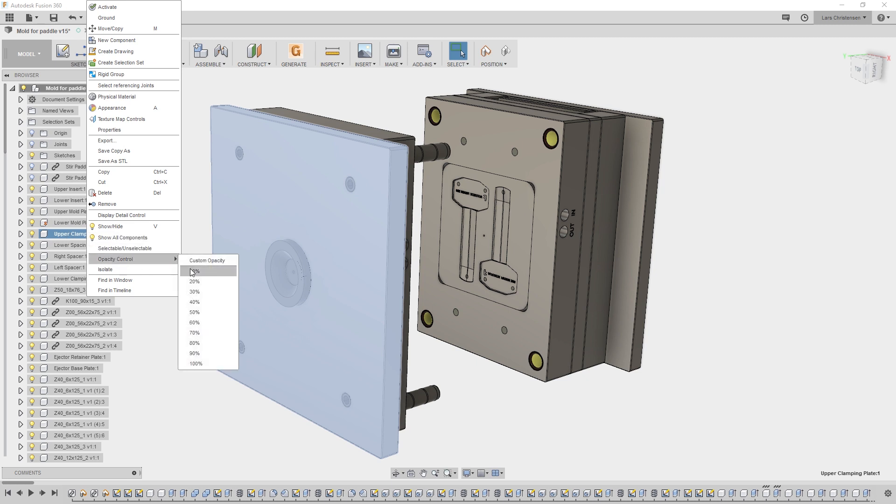
{"action": "mouse_move", "coordinate": [198, 333]}
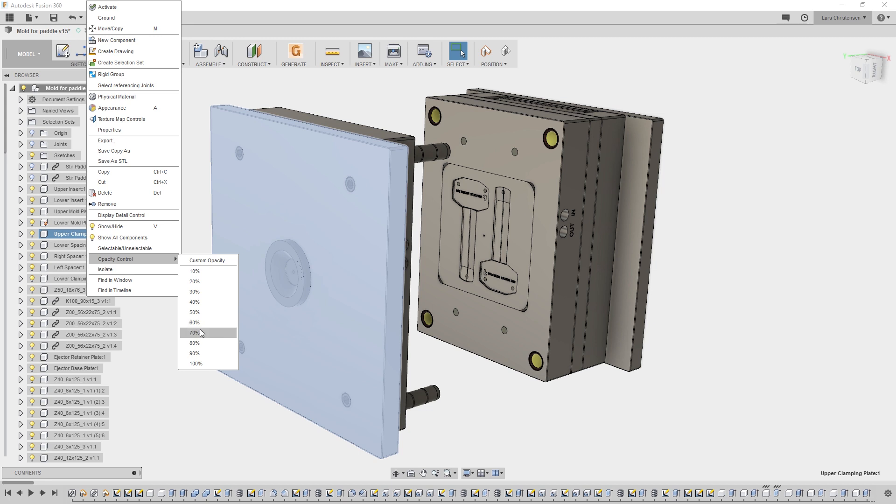
{"action": "left_click", "coordinate": [195, 333]}
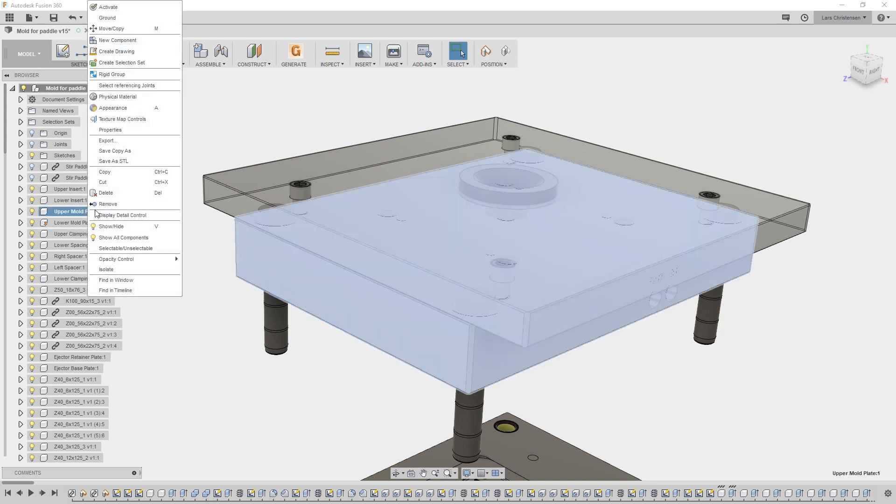
{"action": "mouse_move", "coordinate": [116, 259]}
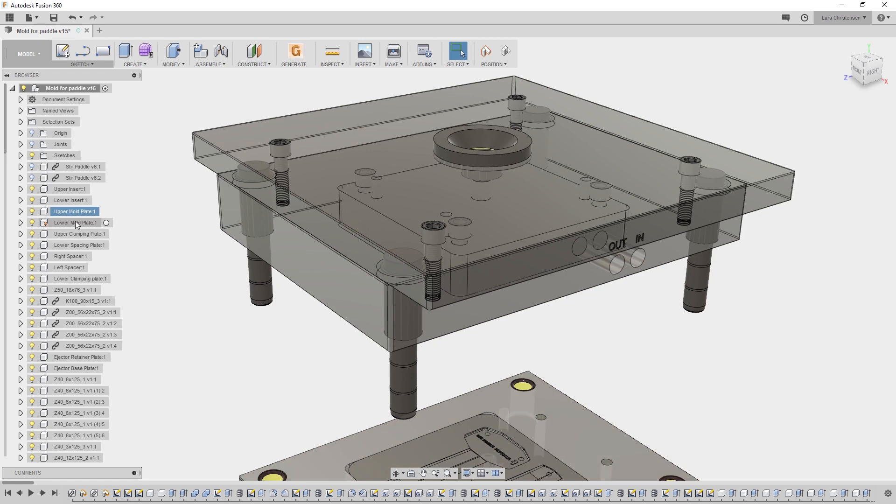
{"action": "right_click", "coordinate": [75, 211]}
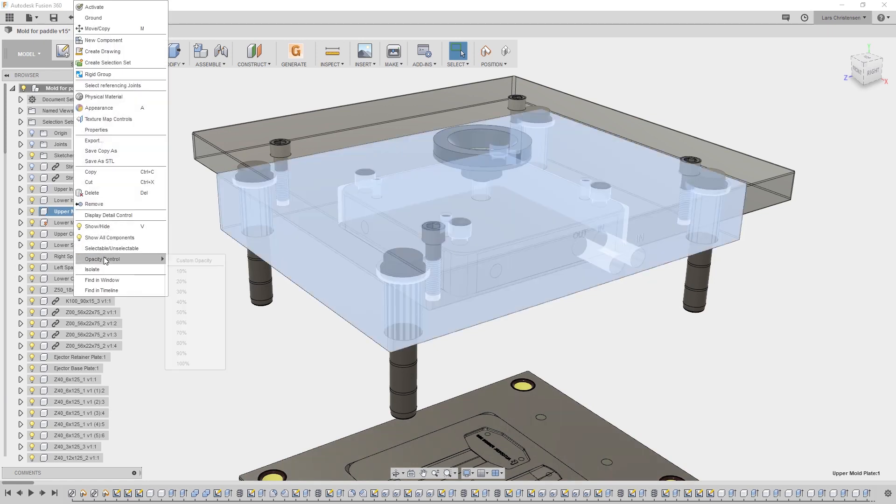
{"action": "left_click", "coordinate": [182, 363]}
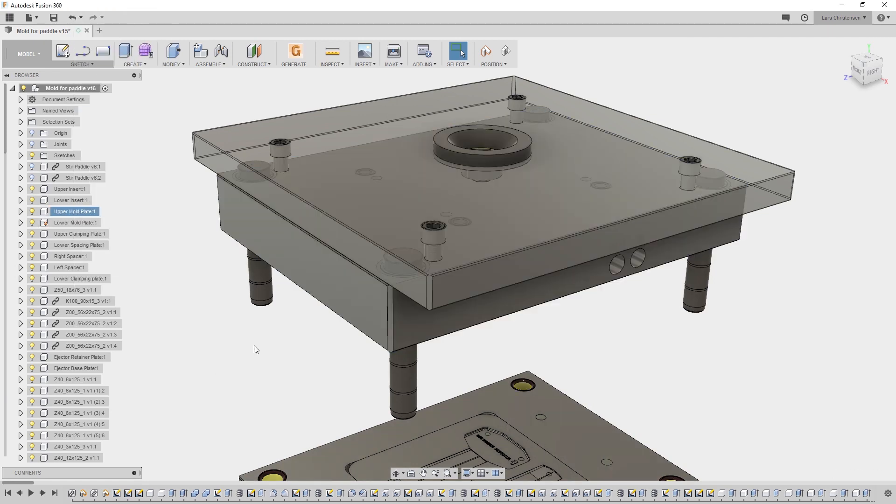
Restore Upper Clamping Plate to 100% opacity via browser Opacity Control
{"action": "right_click", "coordinate": [79, 233]}
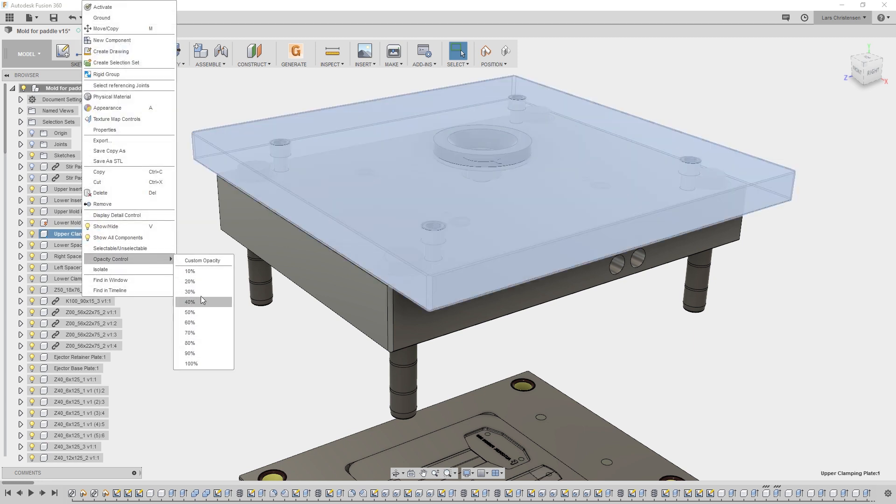
{"action": "mouse_move", "coordinate": [205, 363]}
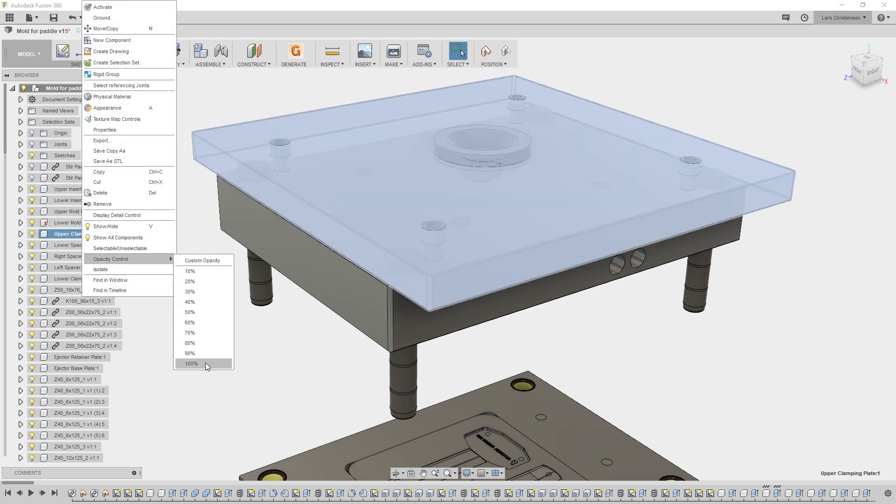
{"action": "left_click", "coordinate": [190, 363]}
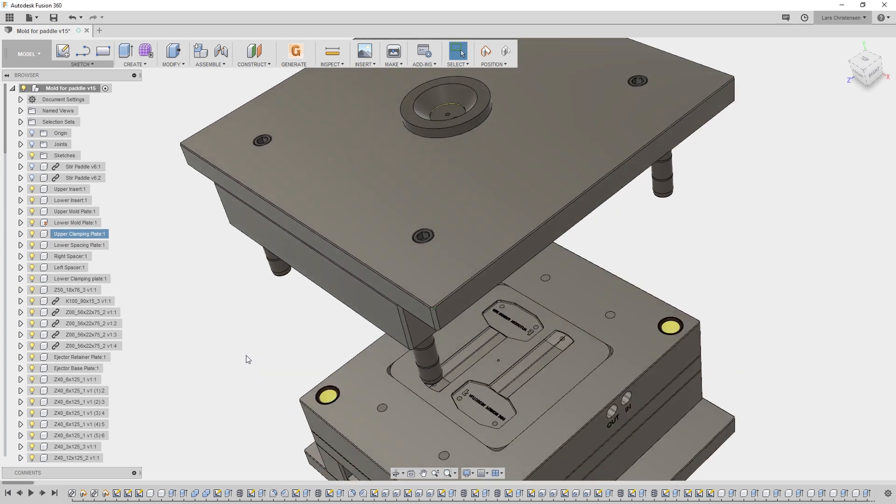